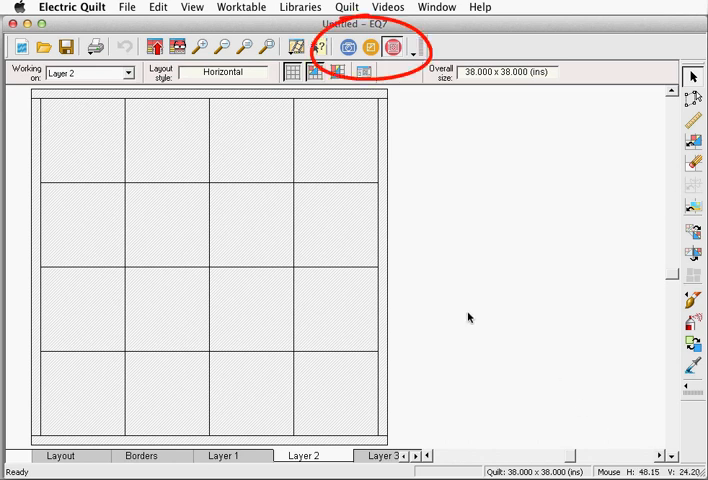
pyautogui.moveTo(415, 162)
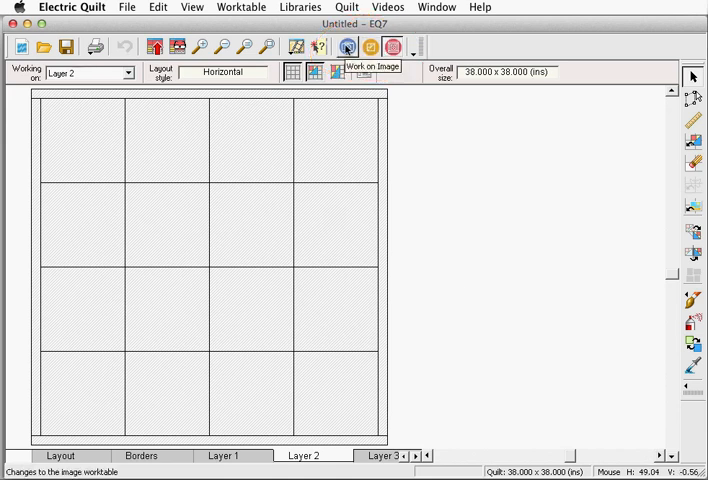
pyautogui.click(392, 47)
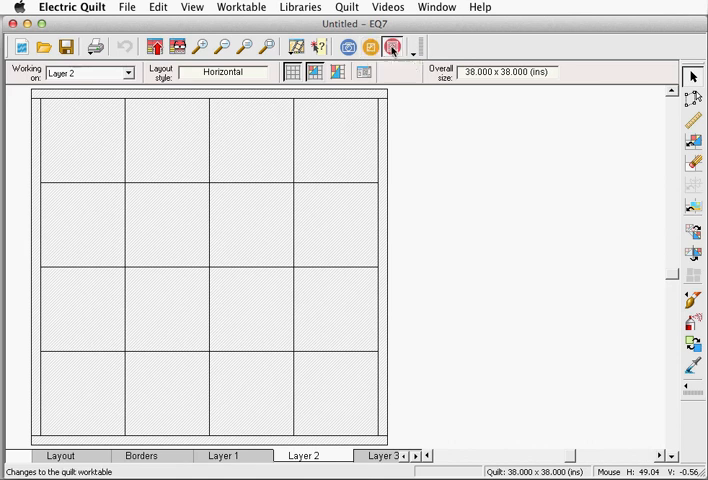
pyautogui.moveTo(392, 47)
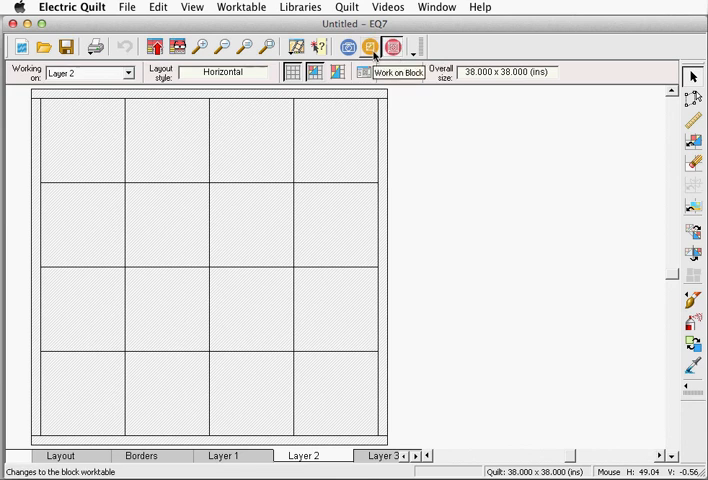
pyautogui.click(348, 47)
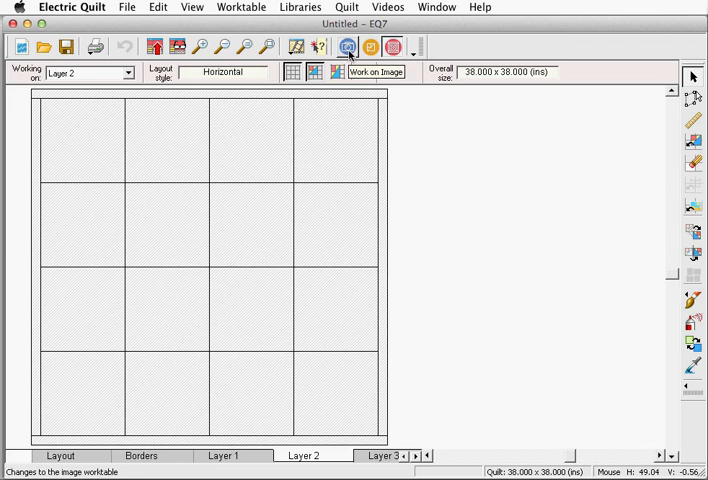
pyautogui.click(391, 47)
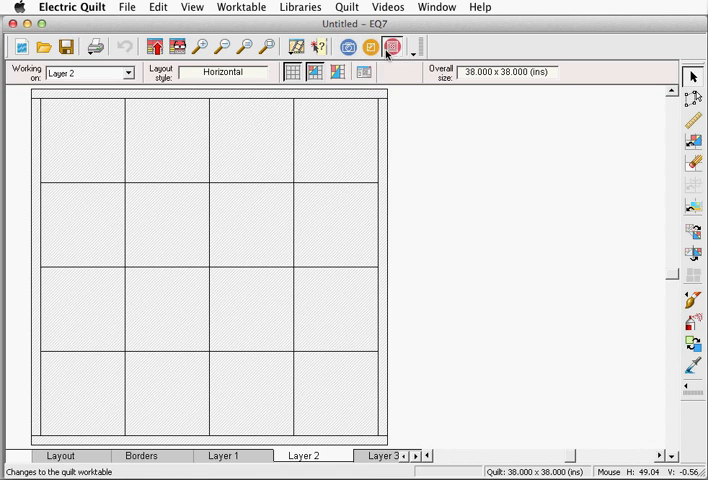
pyautogui.moveTo(389, 47)
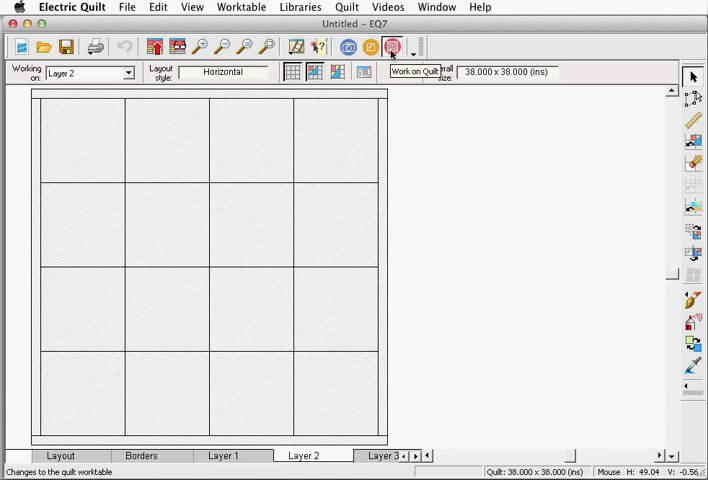
pyautogui.click(348, 47)
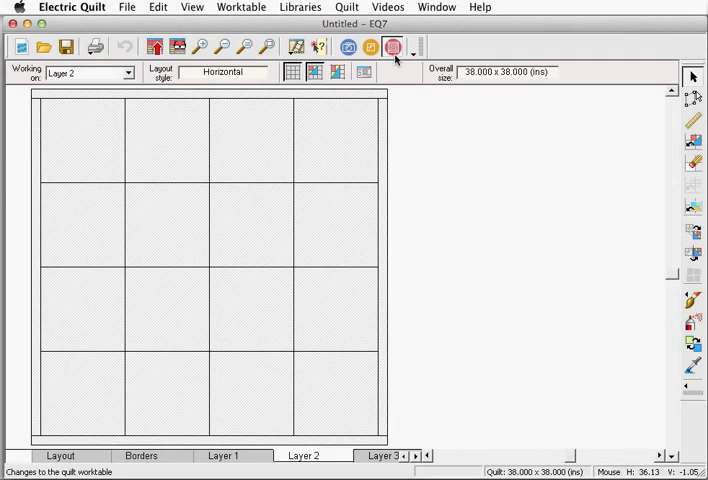
pyautogui.moveTo(392, 47)
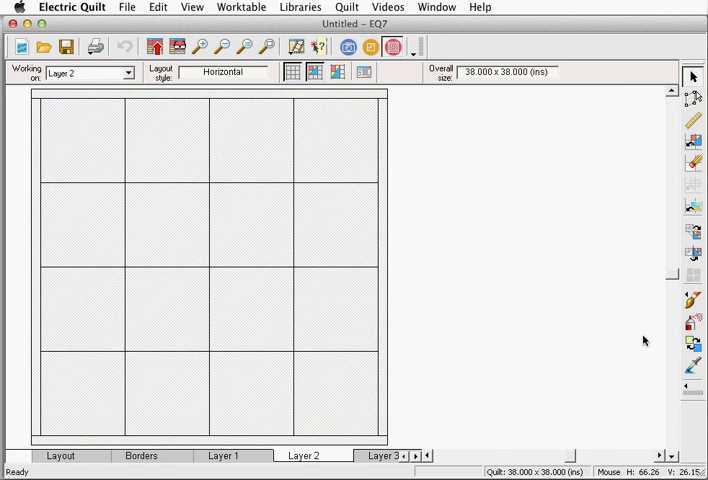
pyautogui.moveTo(370, 47)
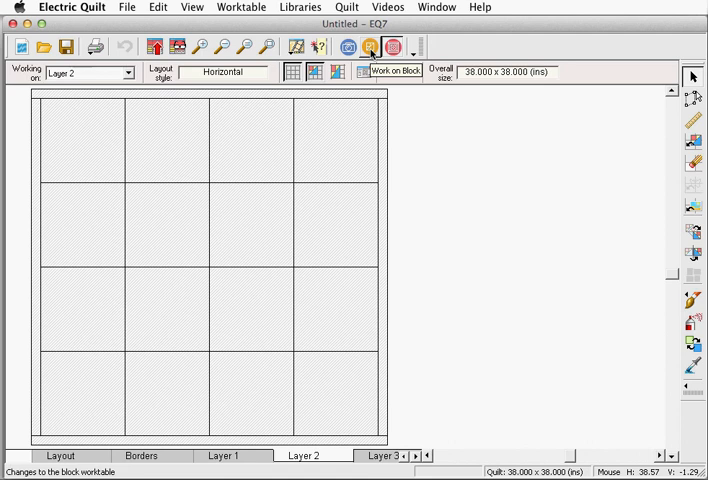
pyautogui.click(346, 7)
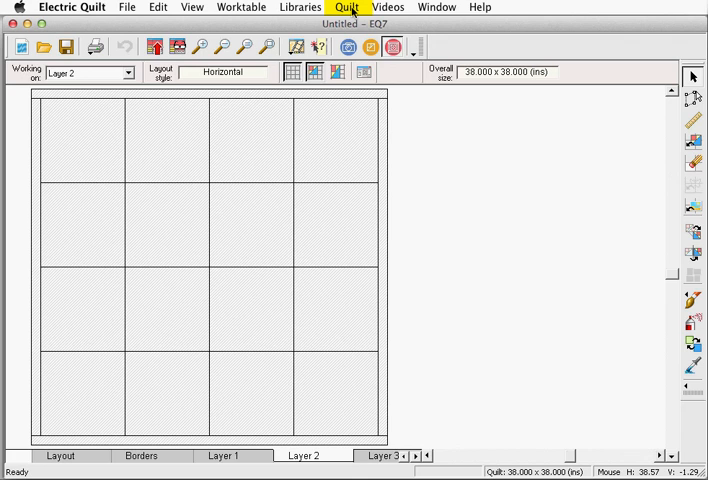
pyautogui.click(370, 47)
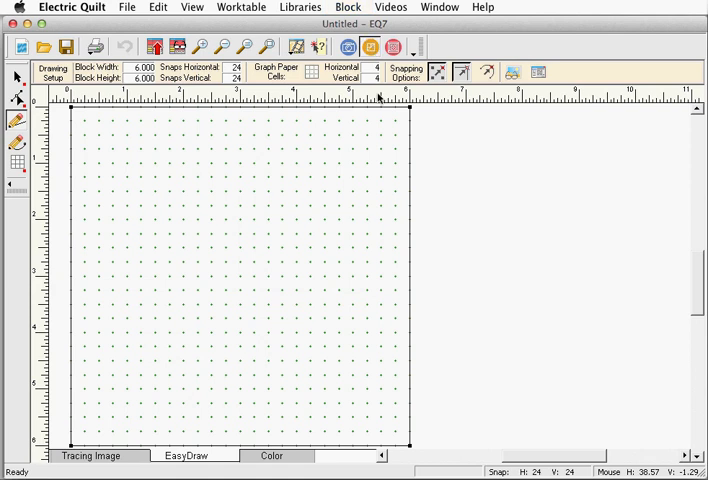
pyautogui.moveTo(166, 133)
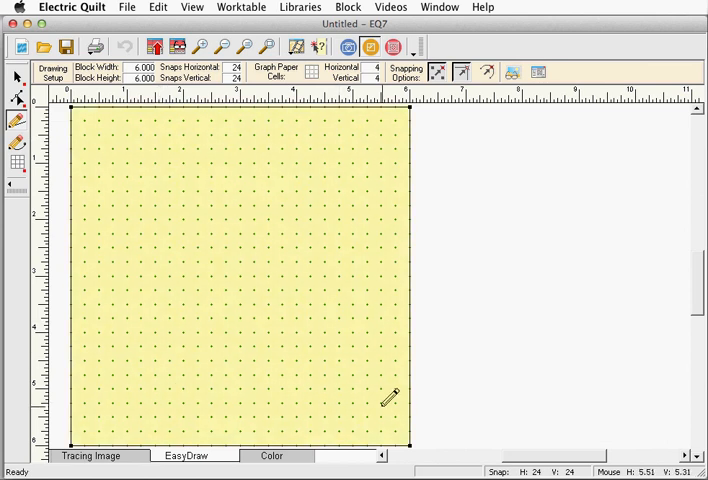
pyautogui.moveTo(398, 123)
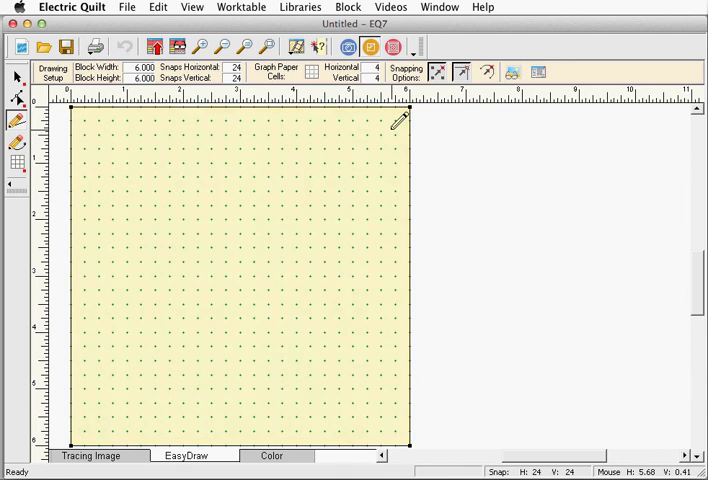
pyautogui.click(348, 7)
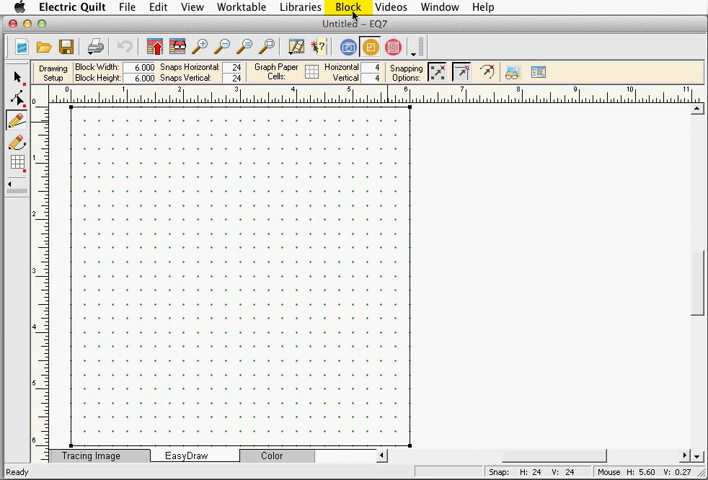
pyautogui.click(393, 47)
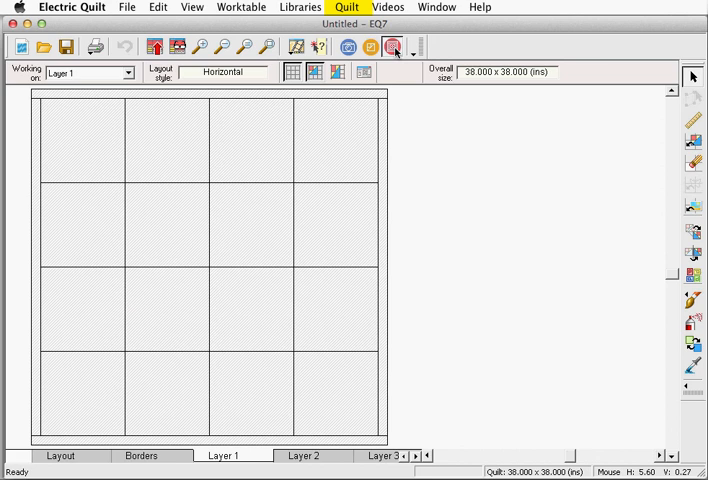
pyautogui.click(370, 47)
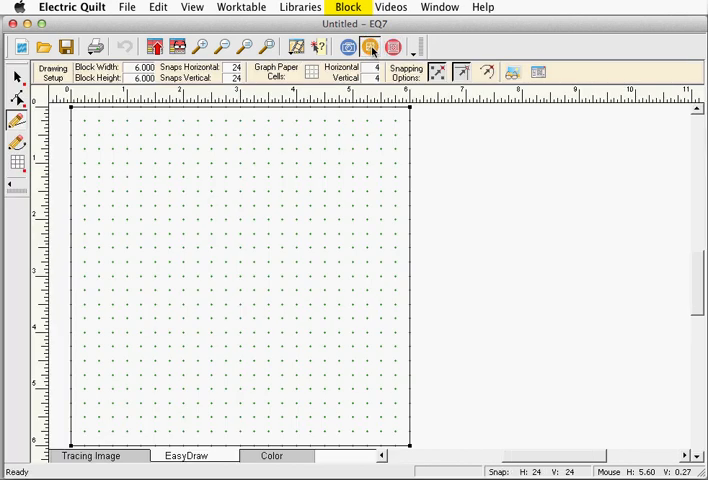
pyautogui.click(392, 46)
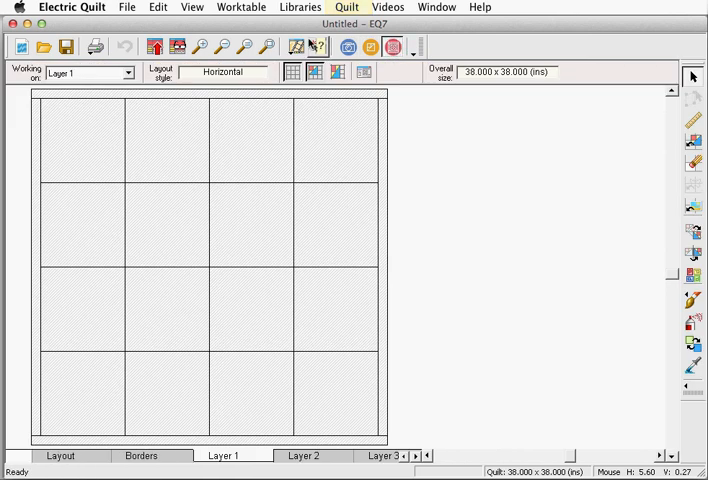
pyautogui.click(241, 7)
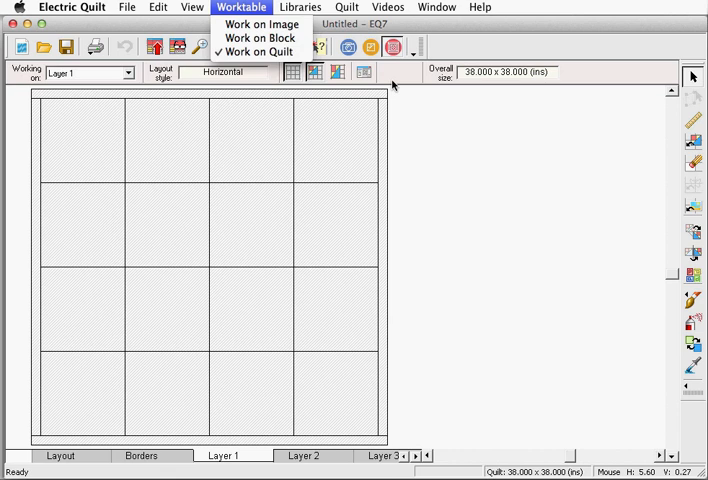
pyautogui.moveTo(400, 86)
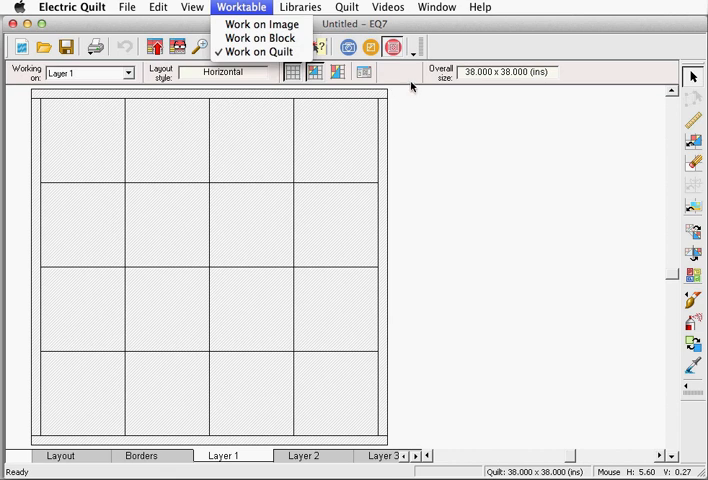
pyautogui.click(261, 24)
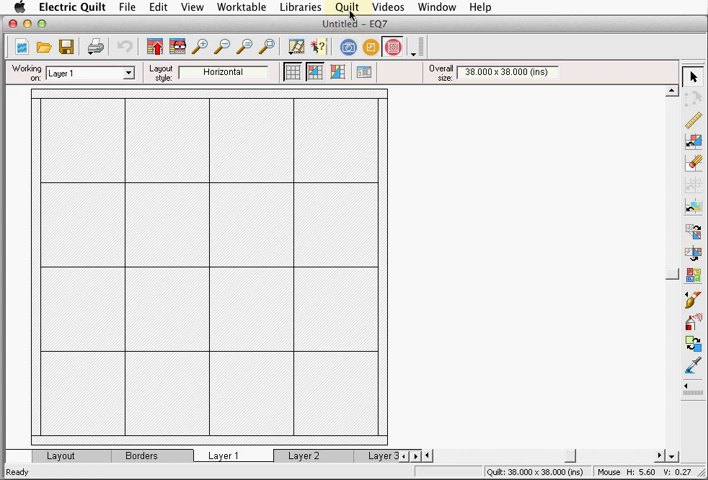
pyautogui.click(349, 47)
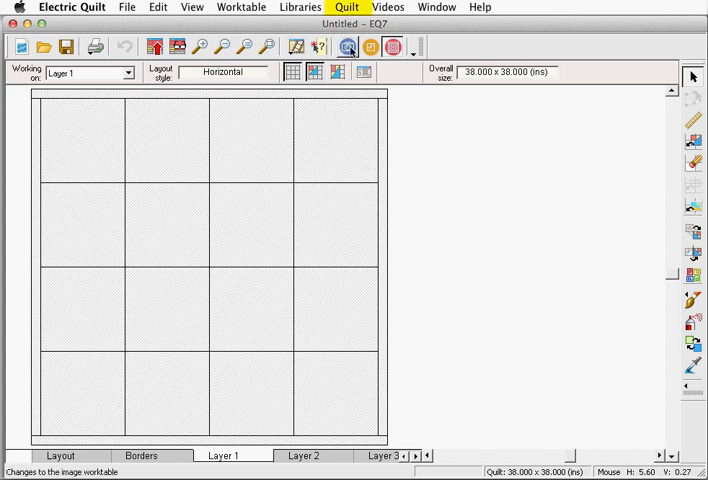
pyautogui.click(348, 47)
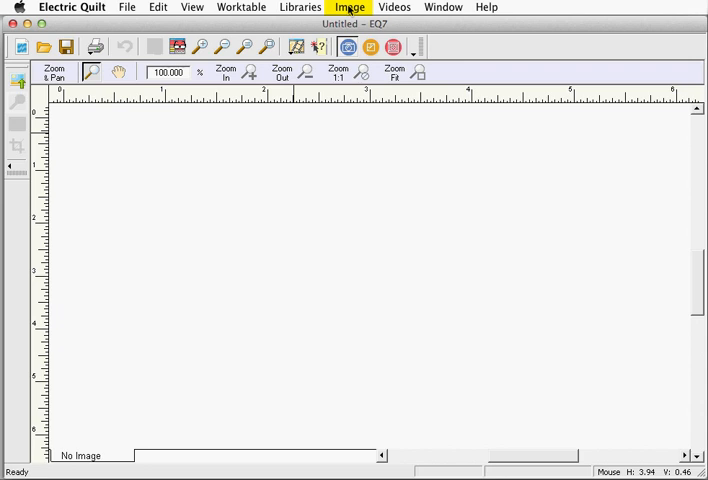
pyautogui.click(370, 46)
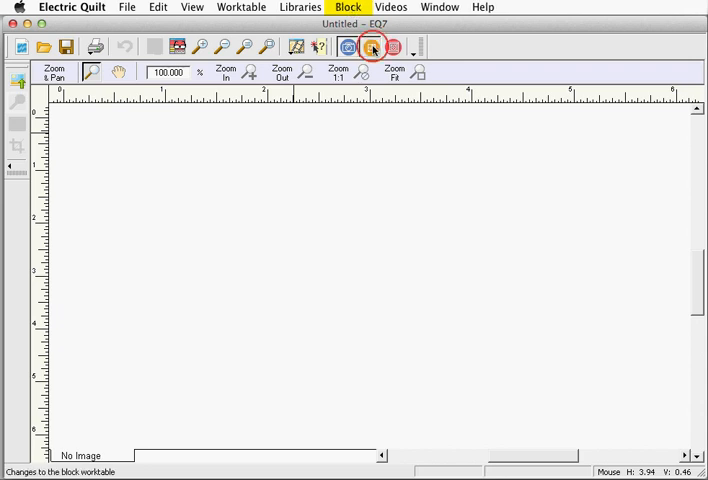
pyautogui.click(370, 47)
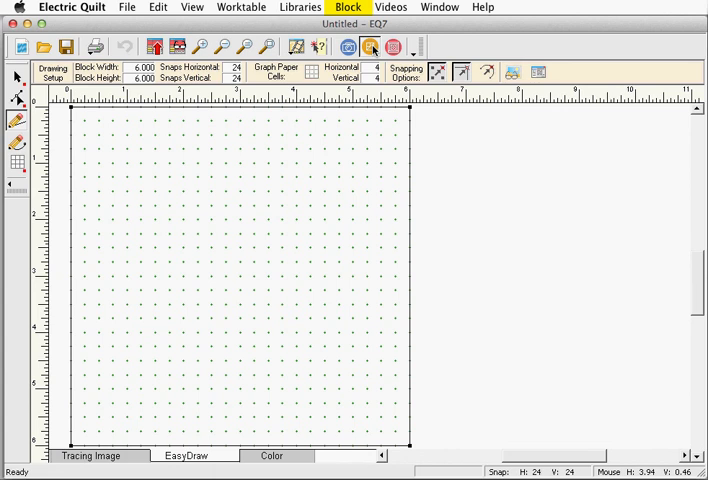
pyautogui.click(390, 47)
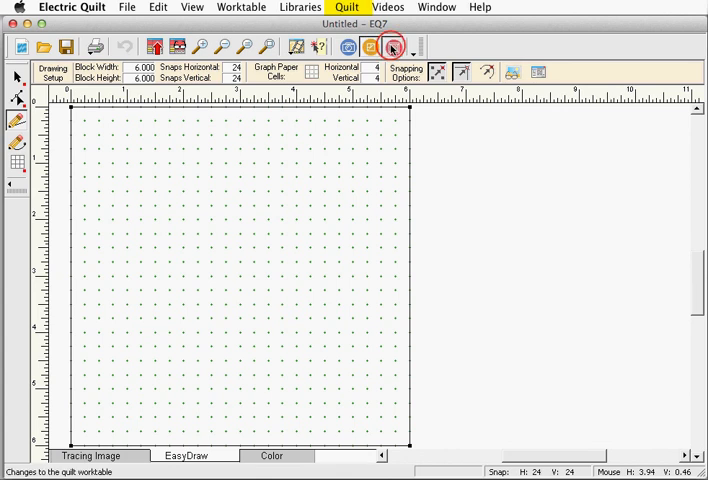
pyautogui.click(391, 47)
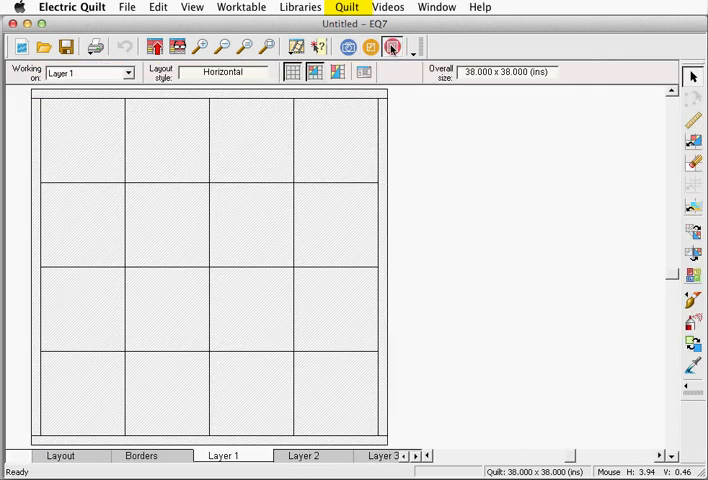
pyautogui.click(369, 47)
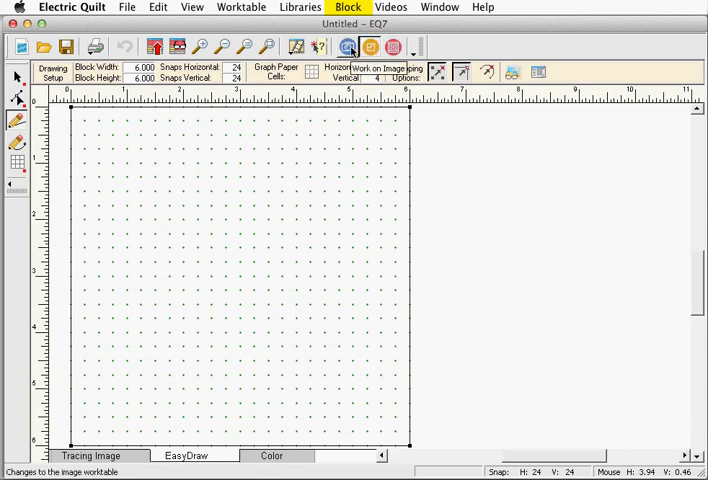
pyautogui.click(349, 46)
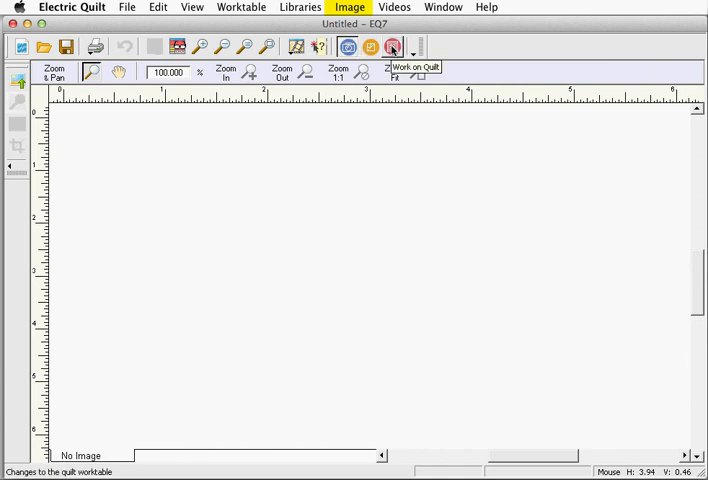
pyautogui.click(392, 47)
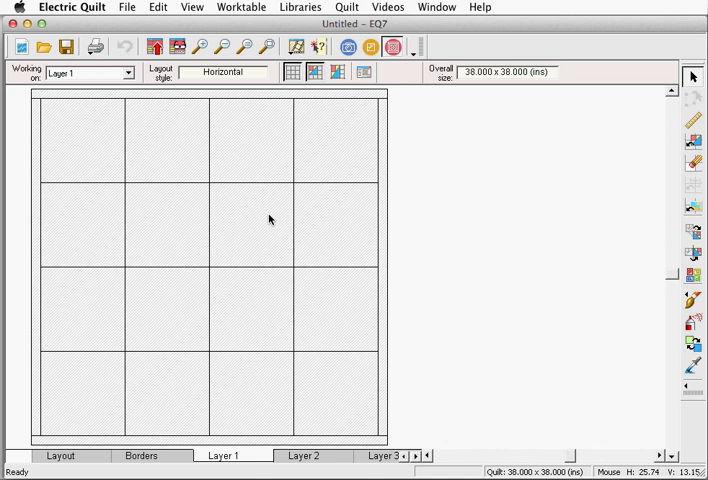
pyautogui.moveTo(350, 20)
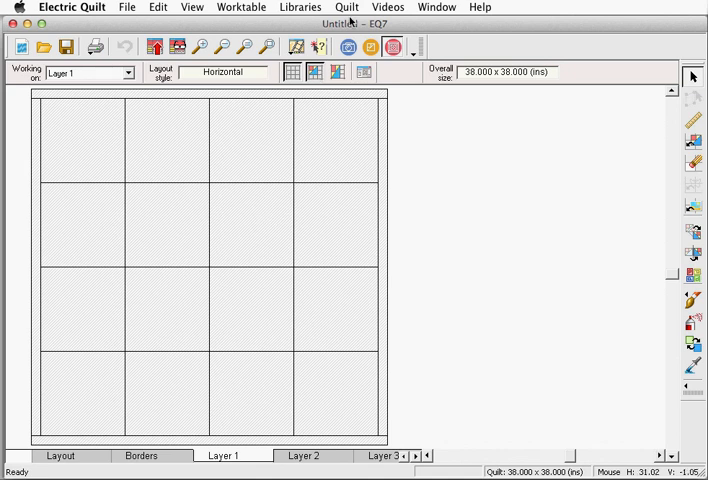